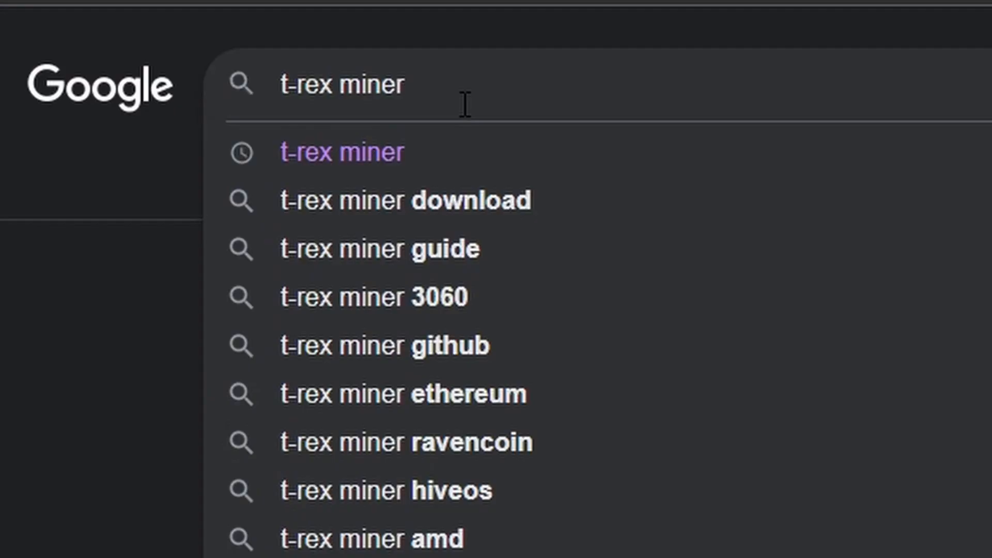
Step: Search Google for 't-rex miner', go to trex-miner.com and view its Download T-Rex section
key("Return")
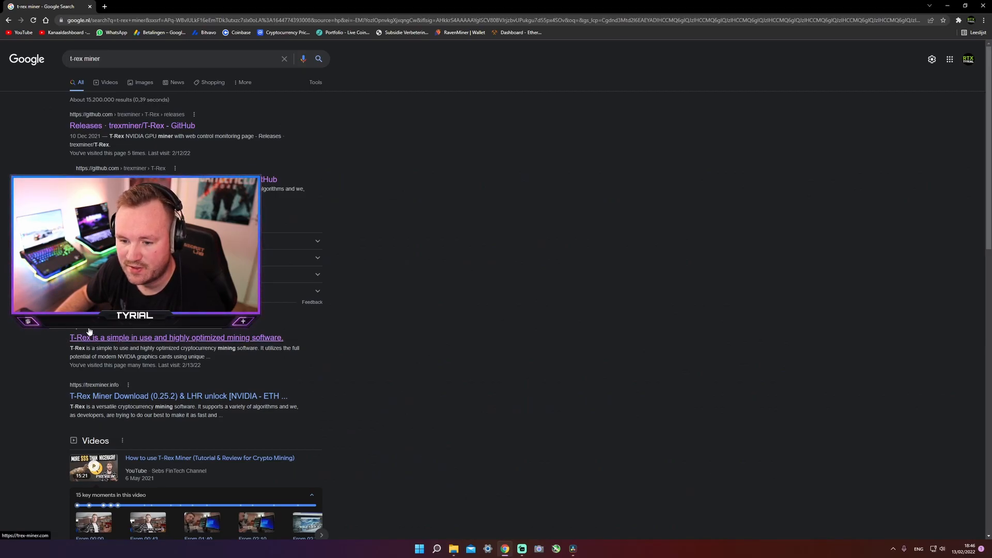
mouse_move(128, 333)
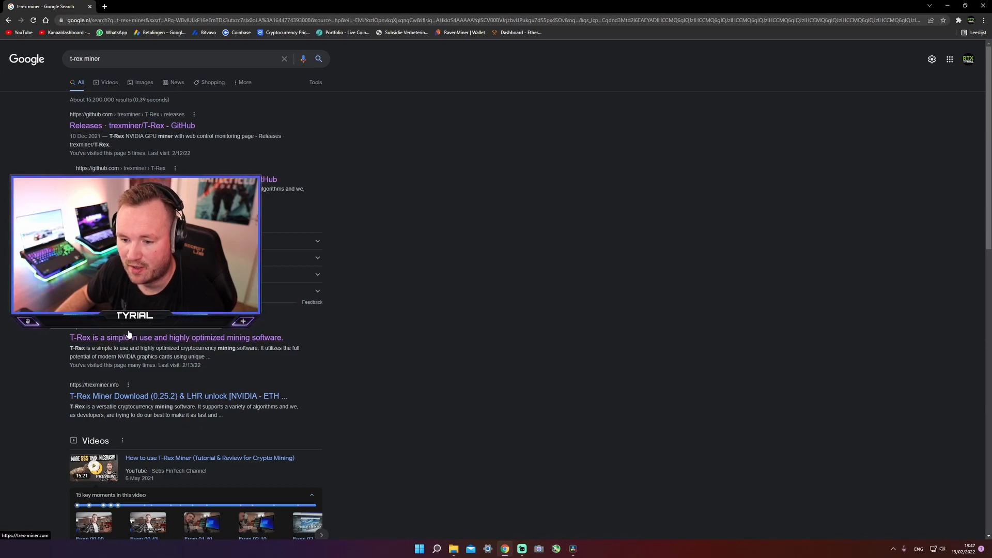
left_click(176, 336)
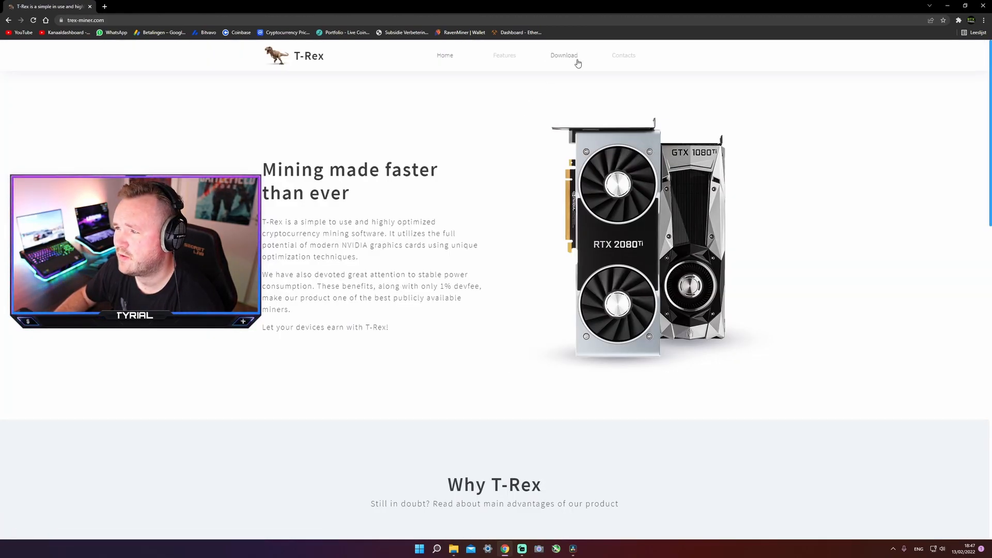
left_click(562, 55)
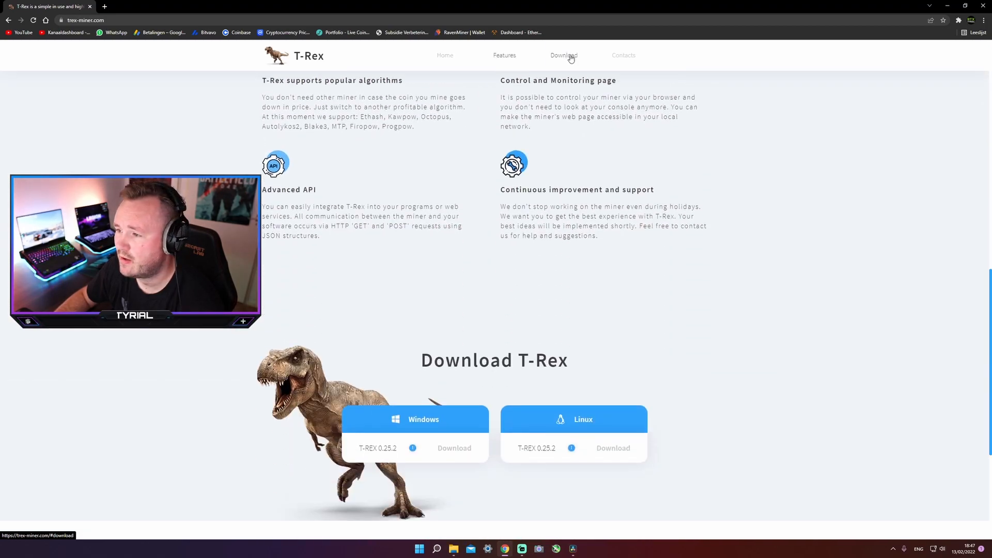
scroll("down", 3)
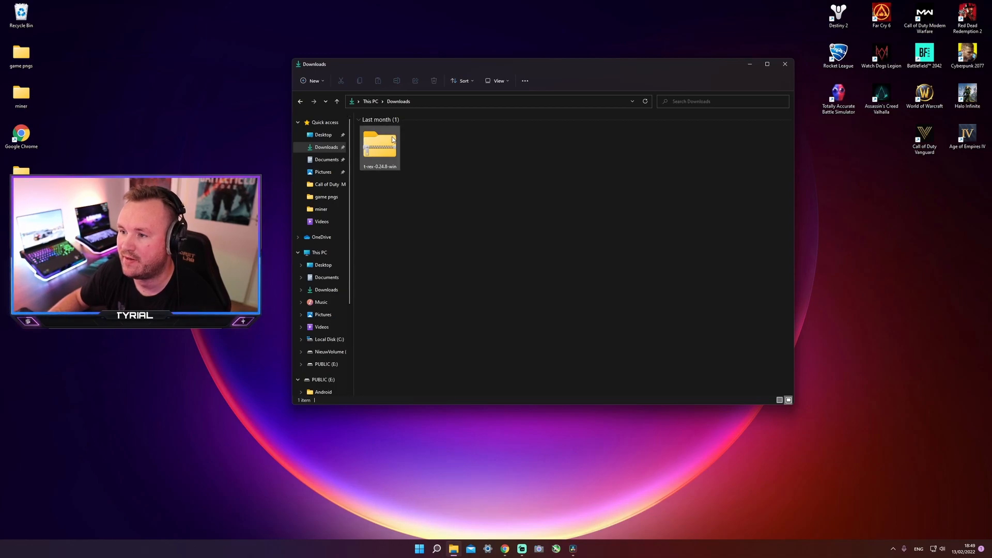
Step: Browse the desktop miner folder's RVN-2miners, RVN-ravenminer and RVN-woolypooly batch files
left_click(379, 146)
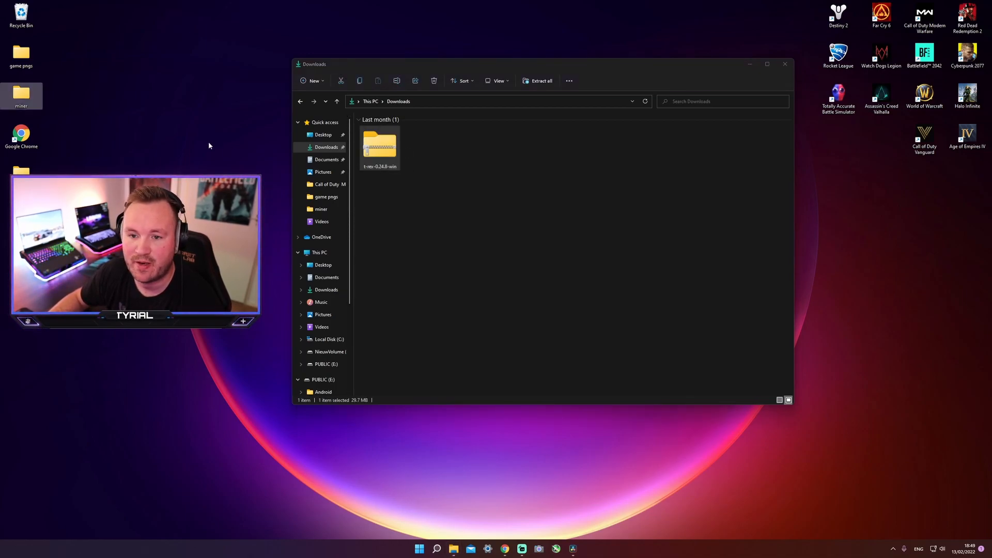
mouse_move(20, 95)
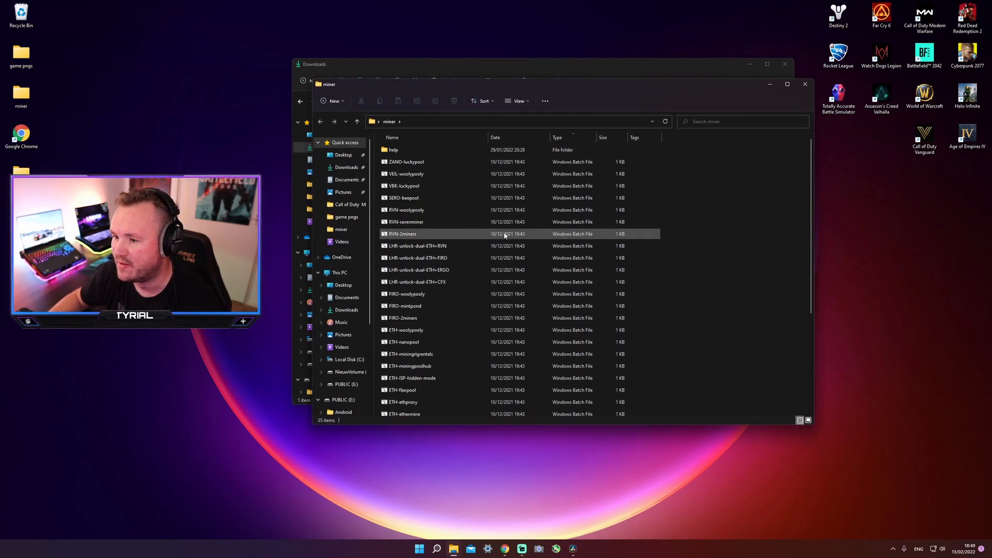
left_click(405, 221)
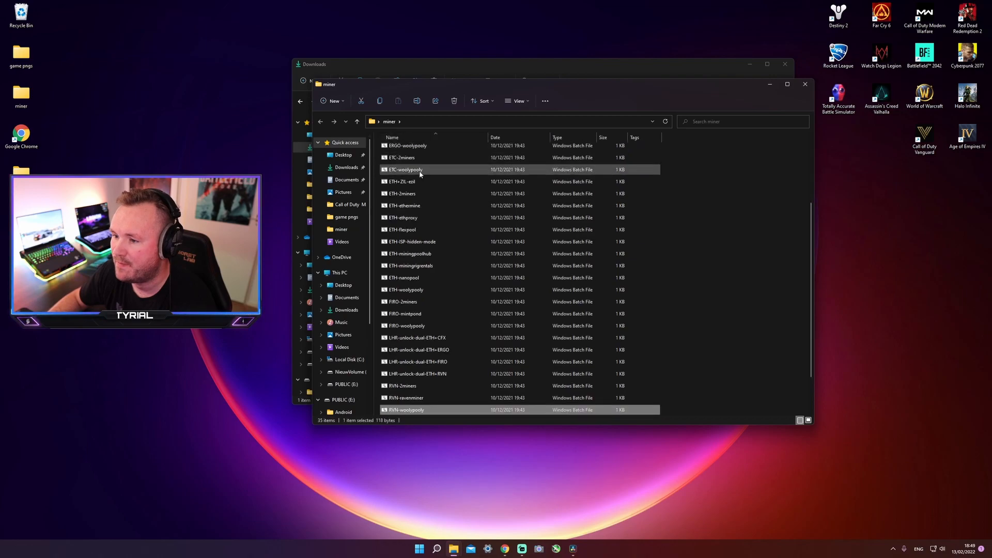
scroll("down", 3)
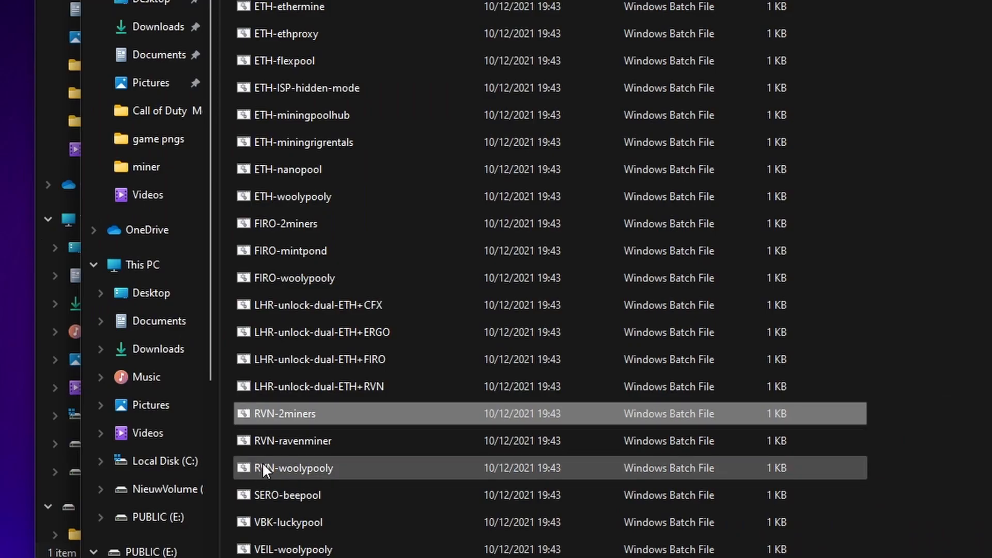
left_click(316, 441)
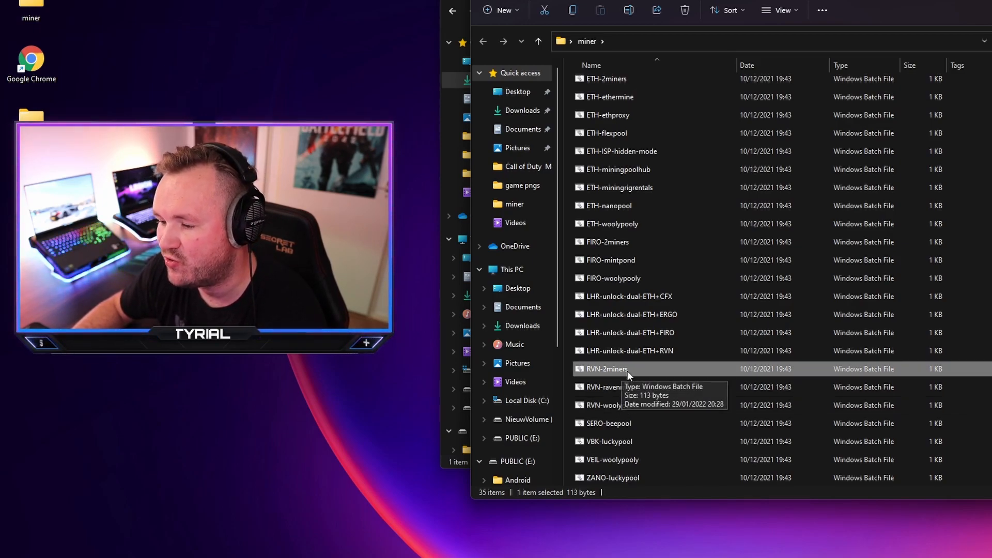
left_click(611, 386)
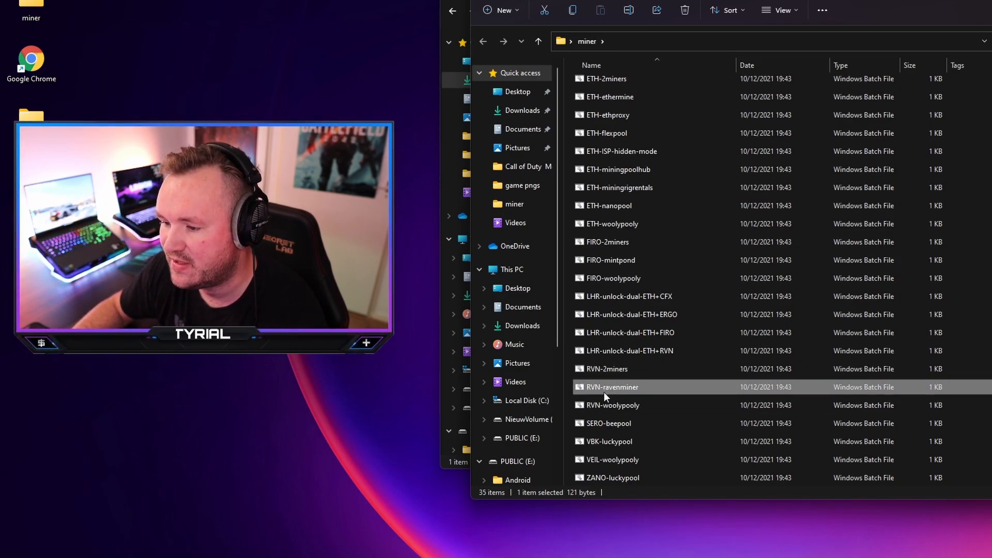
left_click(611, 405)
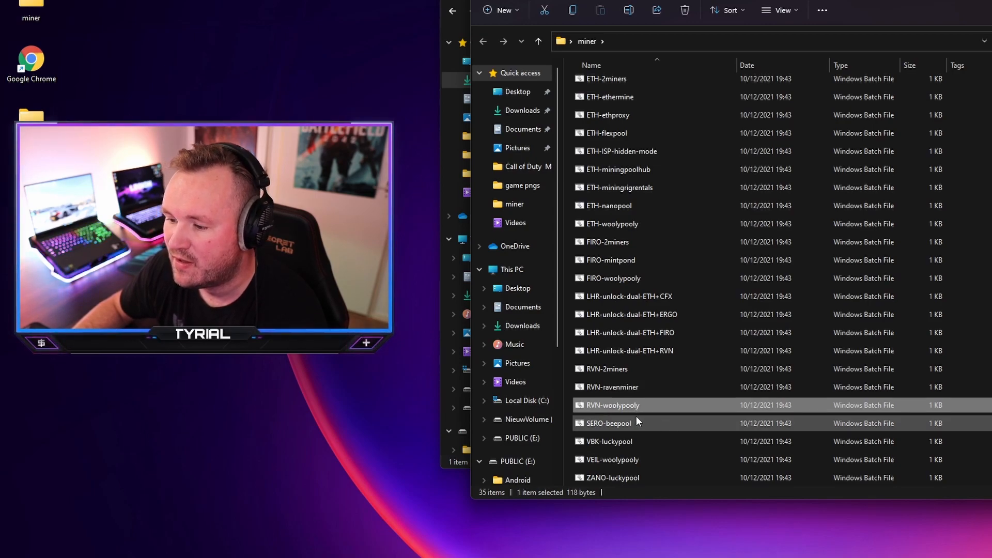
mouse_move(629, 411)
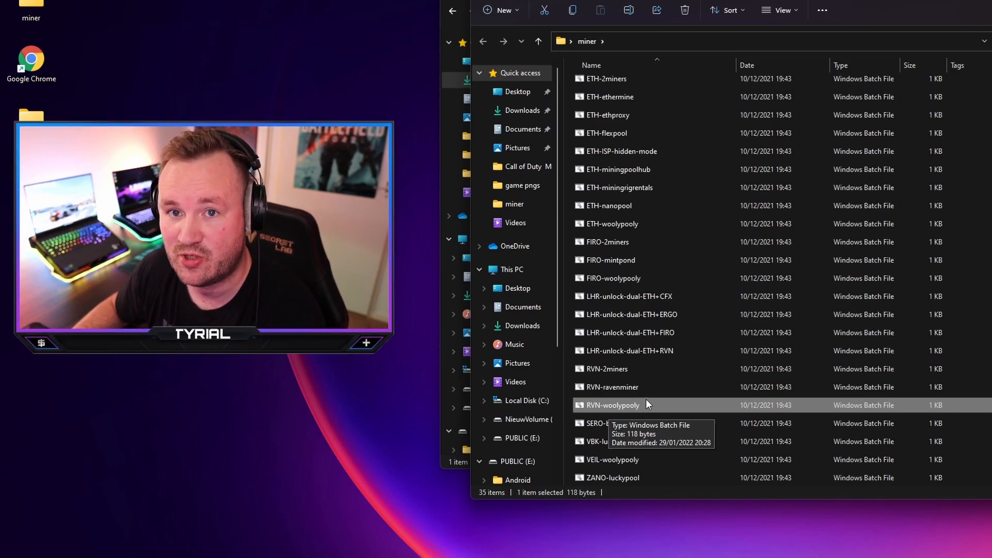
left_click(610, 387)
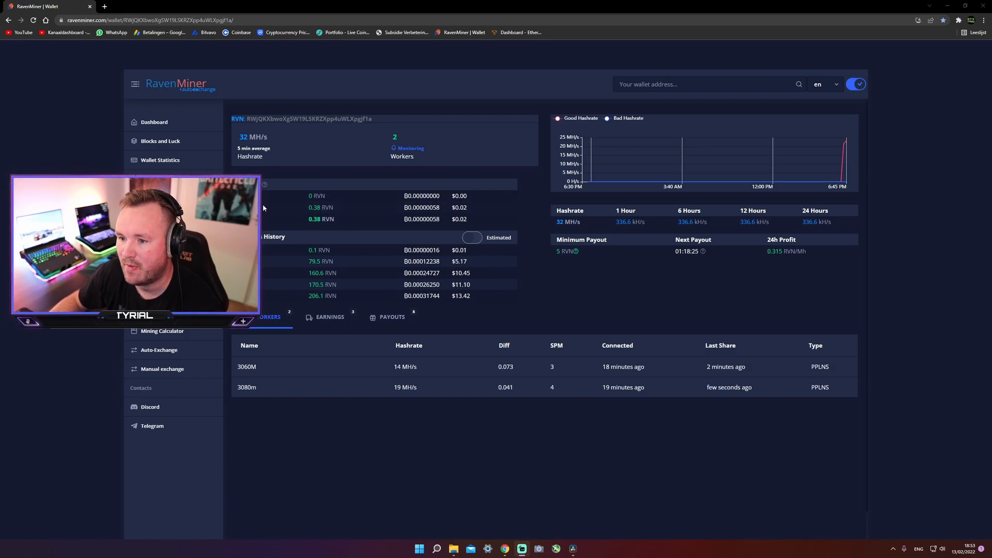
Step: Turn on the Estimated toggle so the wallet table shows estimated earnings
double_click(316, 195)
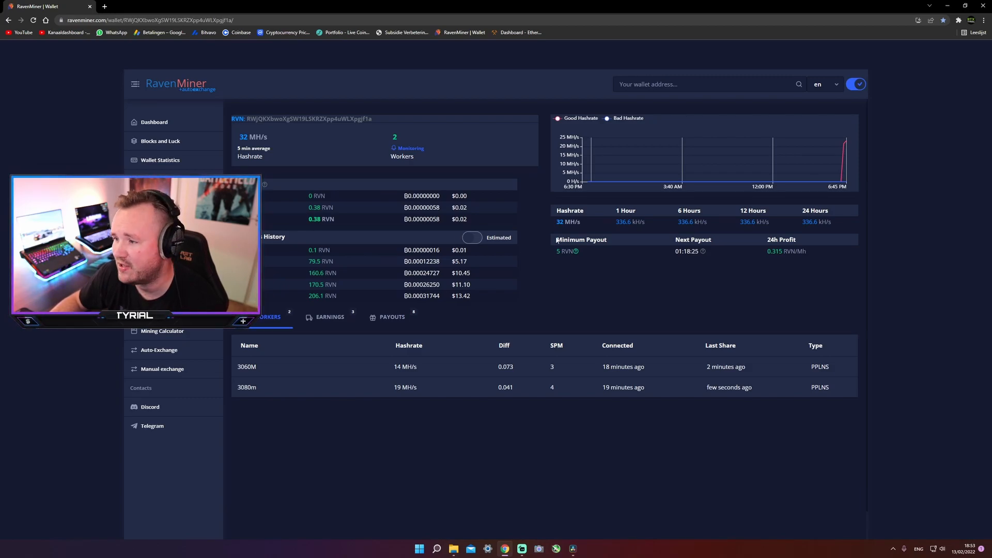
mouse_move(575, 251)
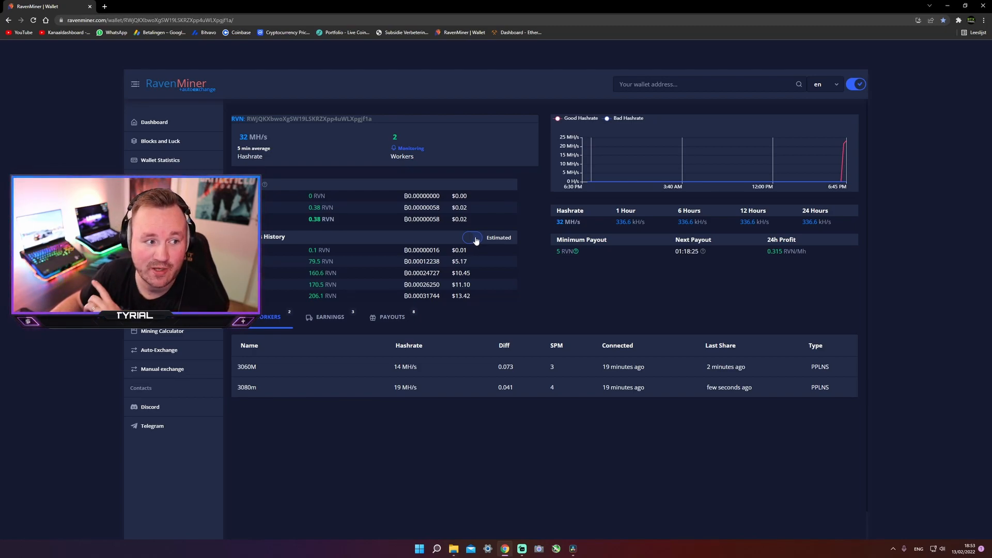
left_click(473, 238)
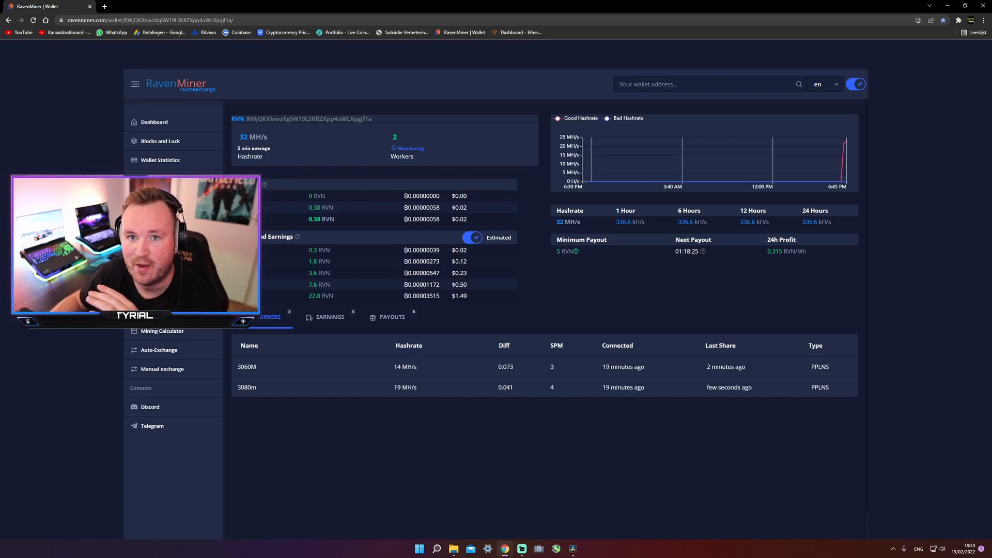
mouse_move(807, 179)
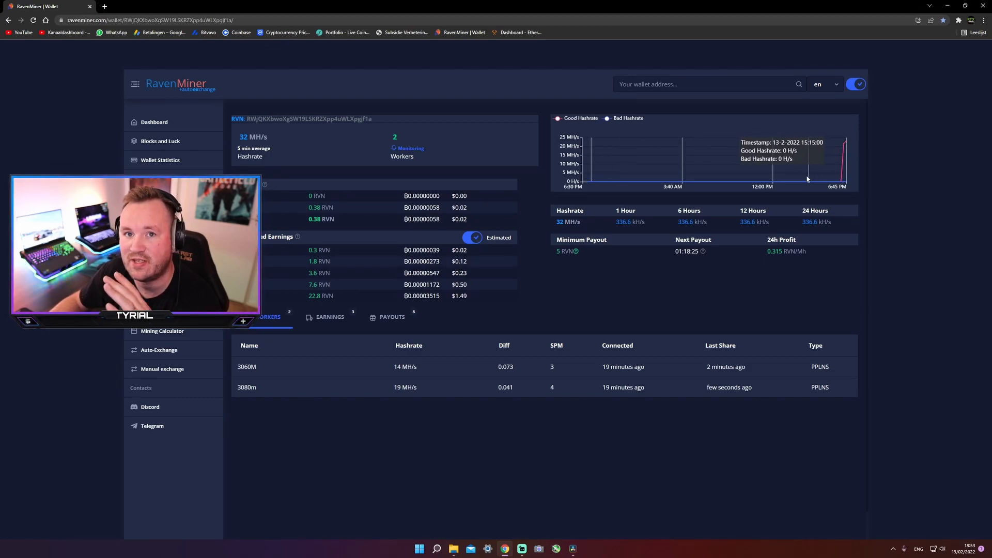
mouse_move(618, 292)
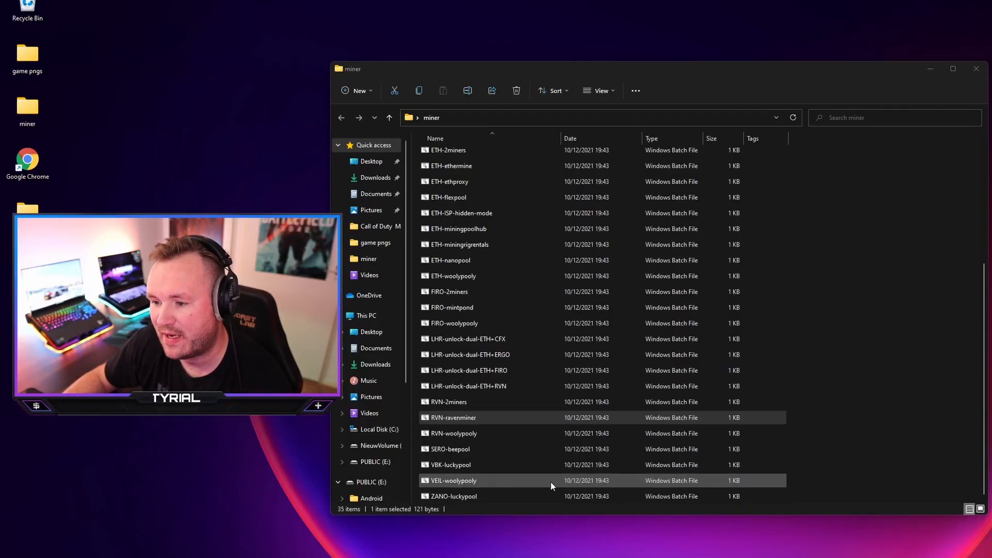
Step: Show the full right-click options for the RVN-ravenminer batch file in the miner folder
left_click(475, 417)
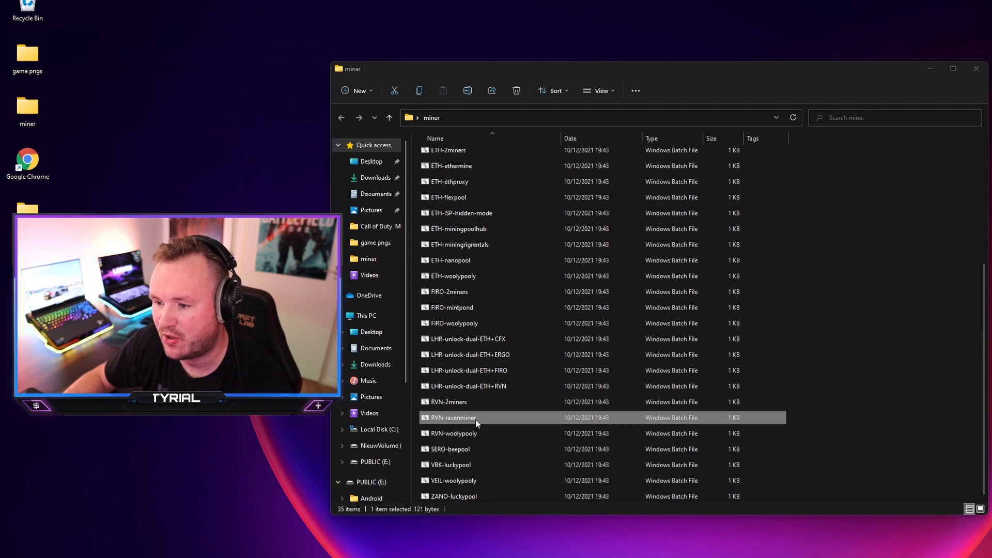
right_click(454, 418)
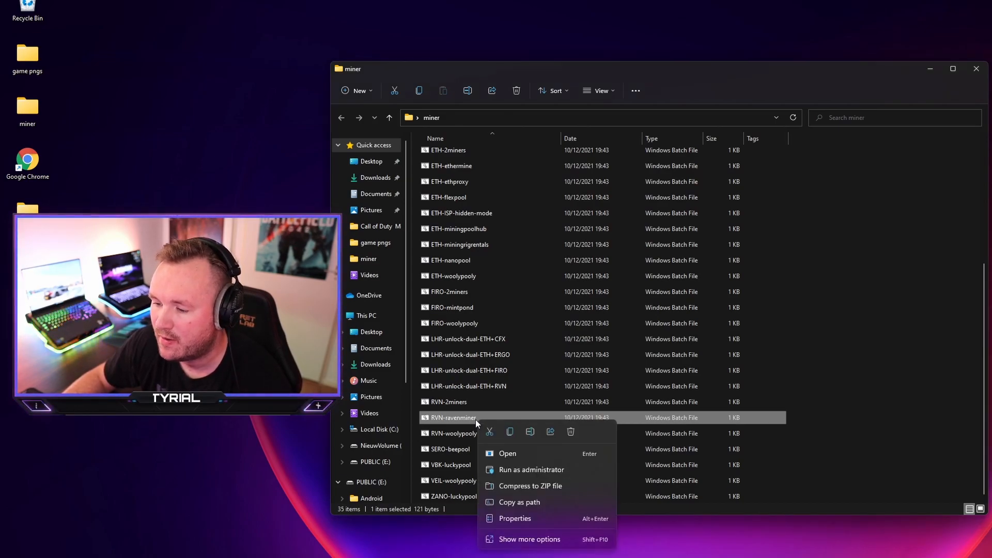
mouse_move(529, 539)
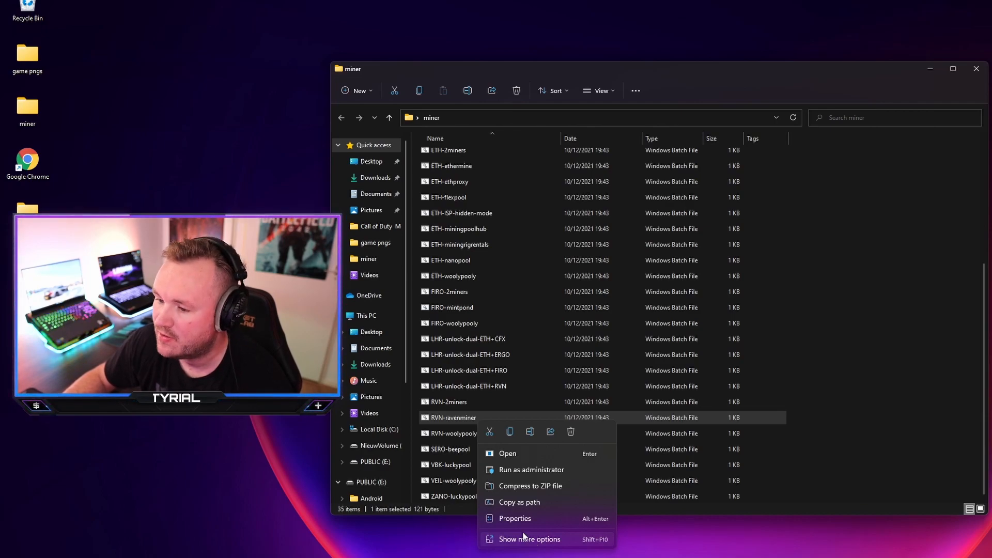
left_click(529, 539)
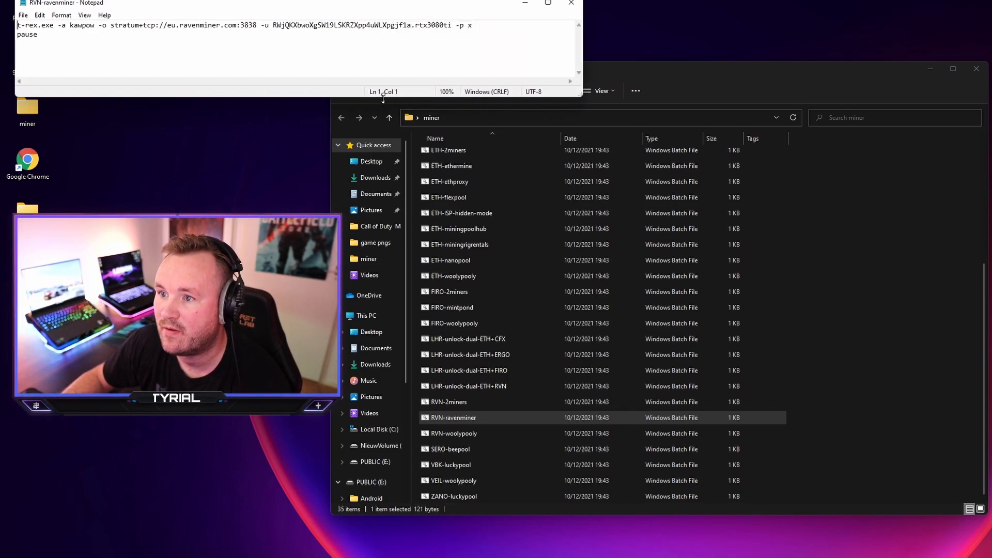
left_click(298, 57)
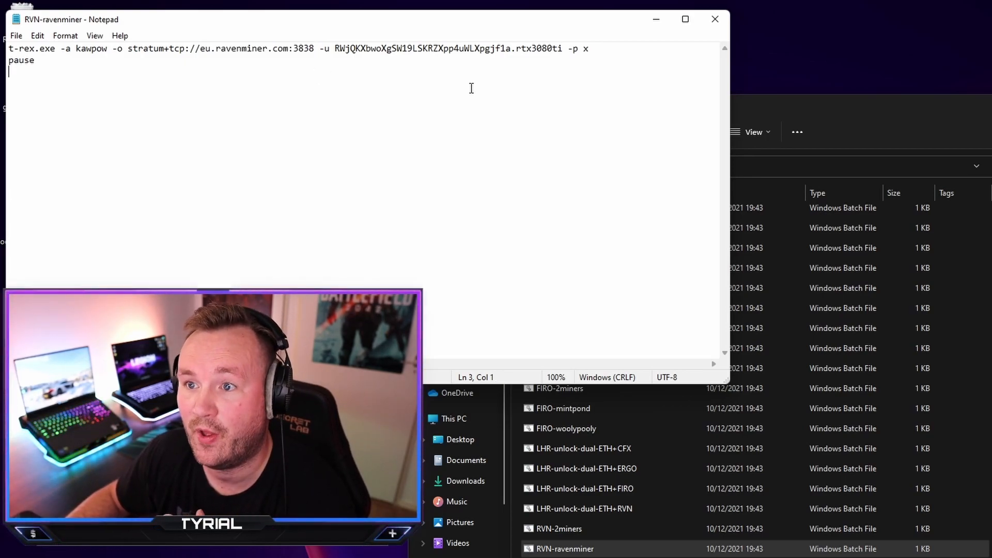
double_click(205, 49)
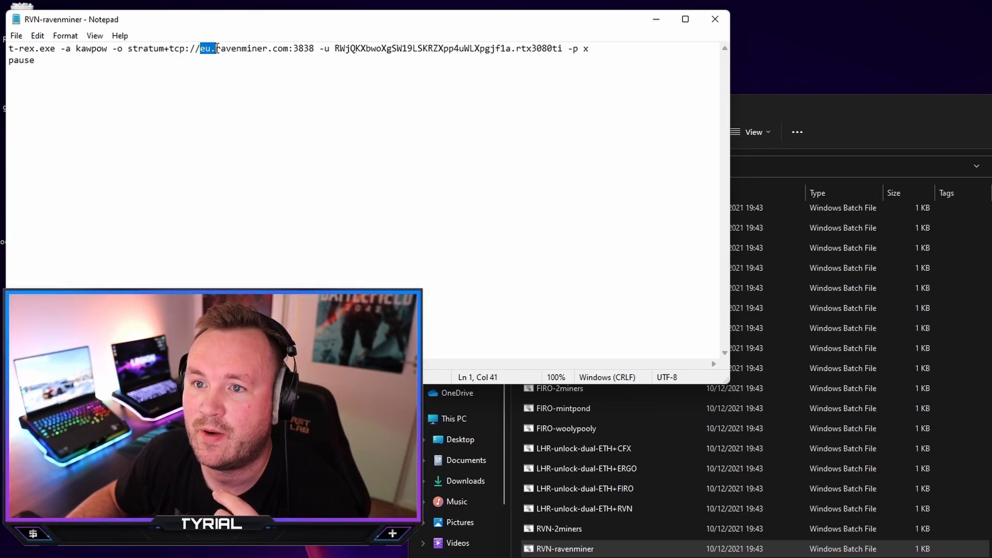
left_click_drag(215, 48, 315, 49)
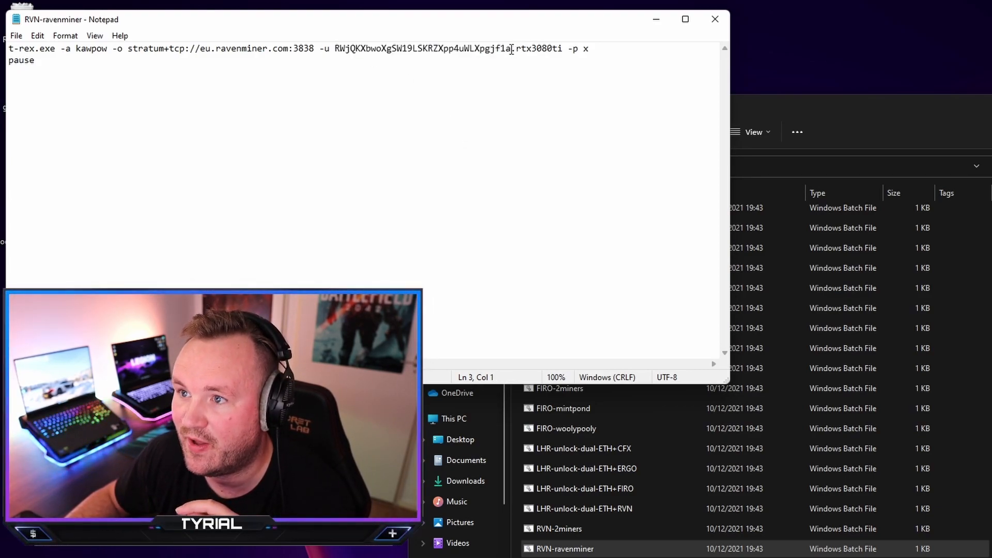
double_click(421, 49)
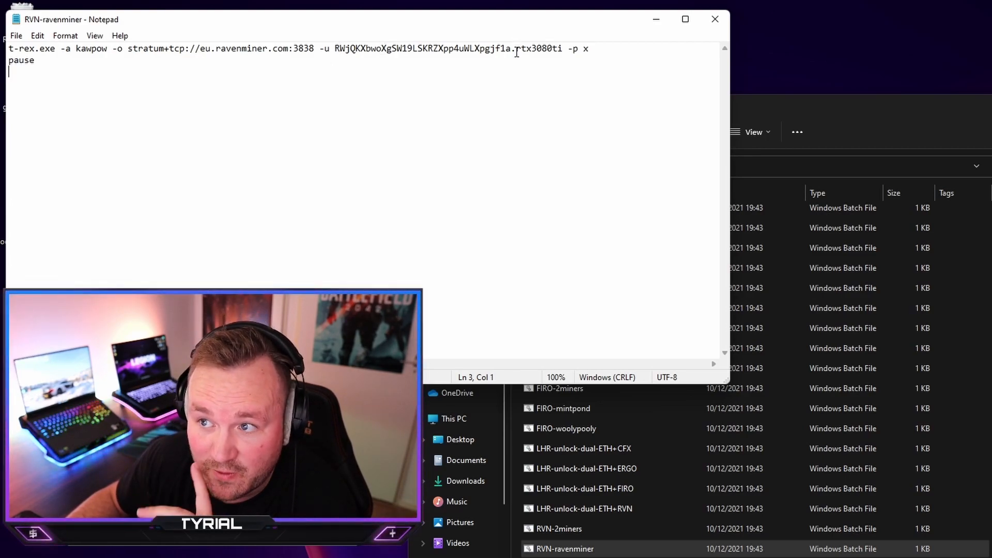
double_click(523, 48)
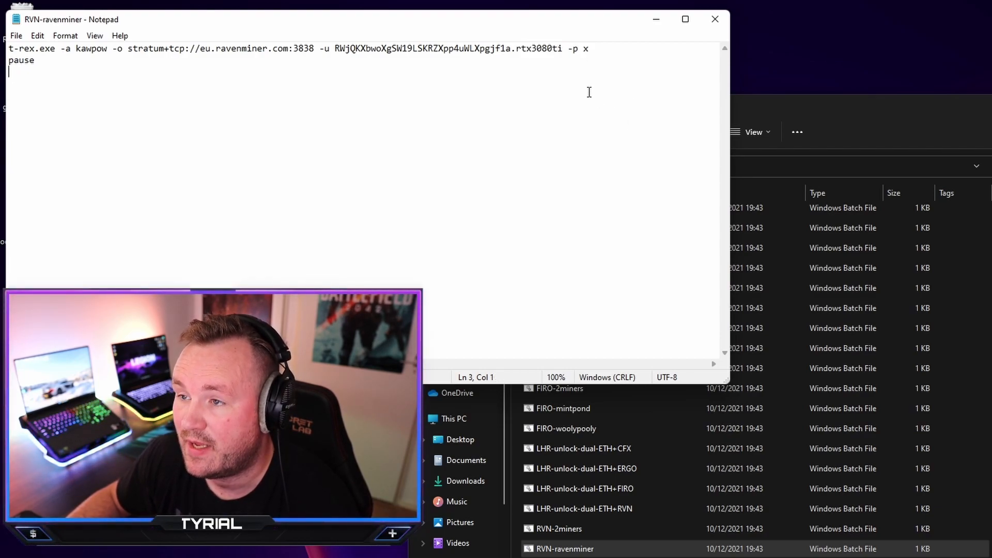
mouse_move(96, 63)
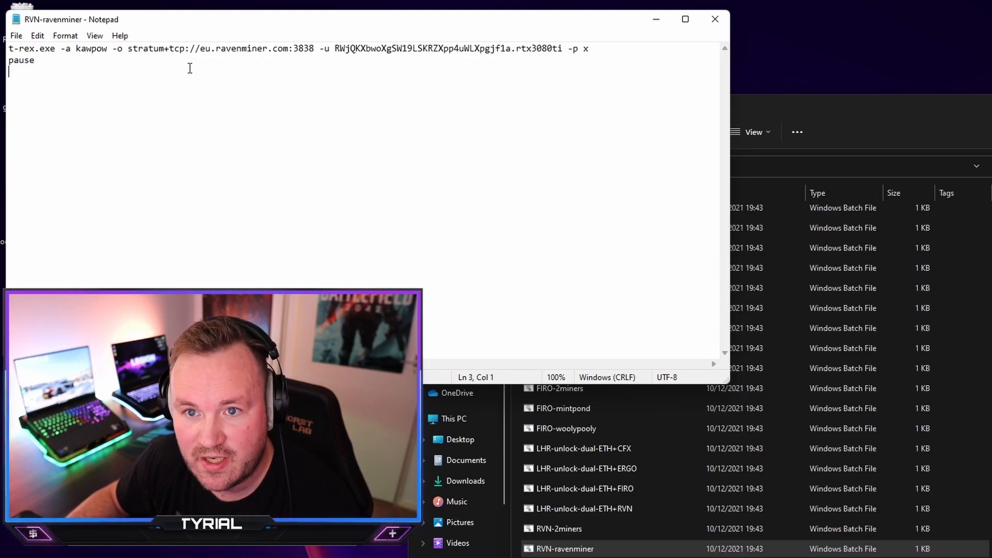
left_click(15, 35)
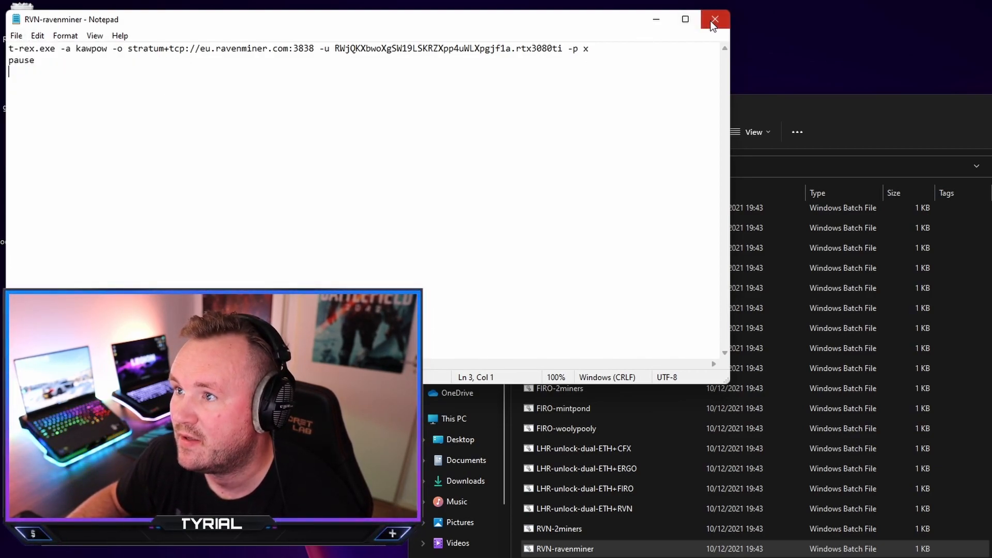
left_click(714, 19)
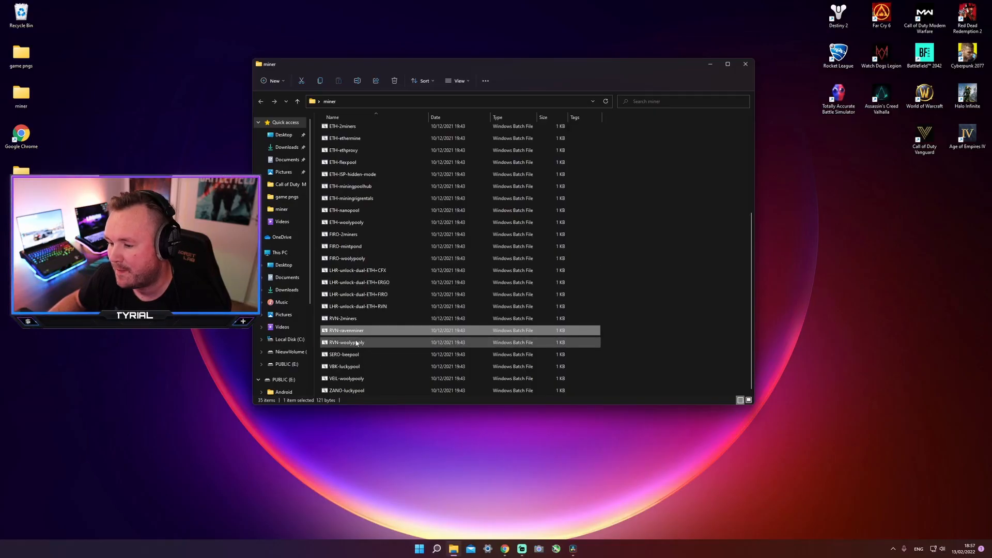
left_click(343, 318)
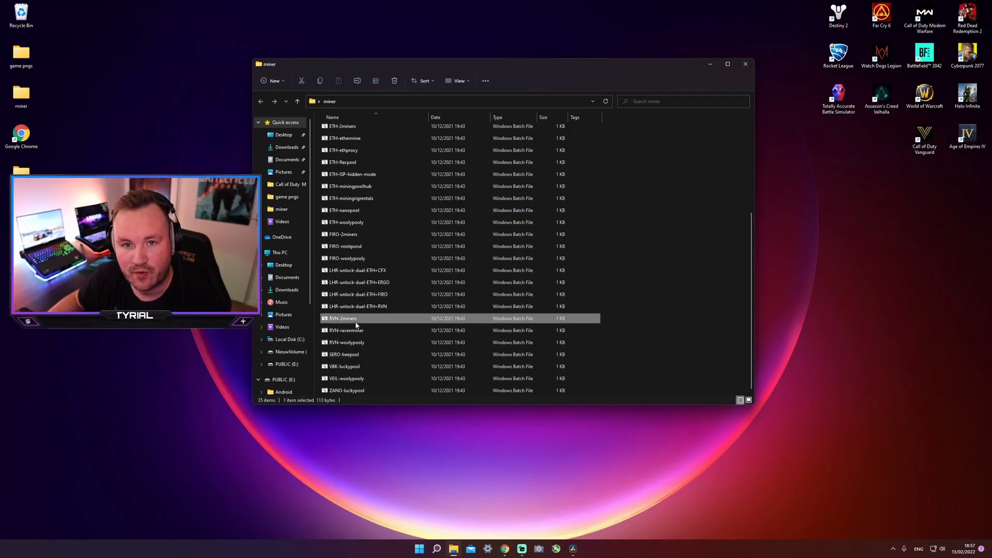
mouse_move(346, 330)
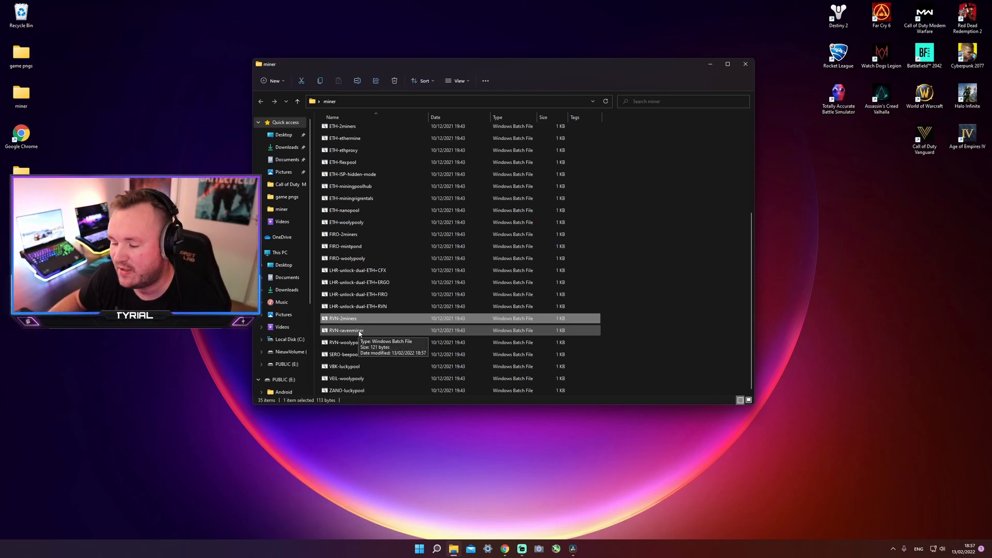
left_click(354, 330)
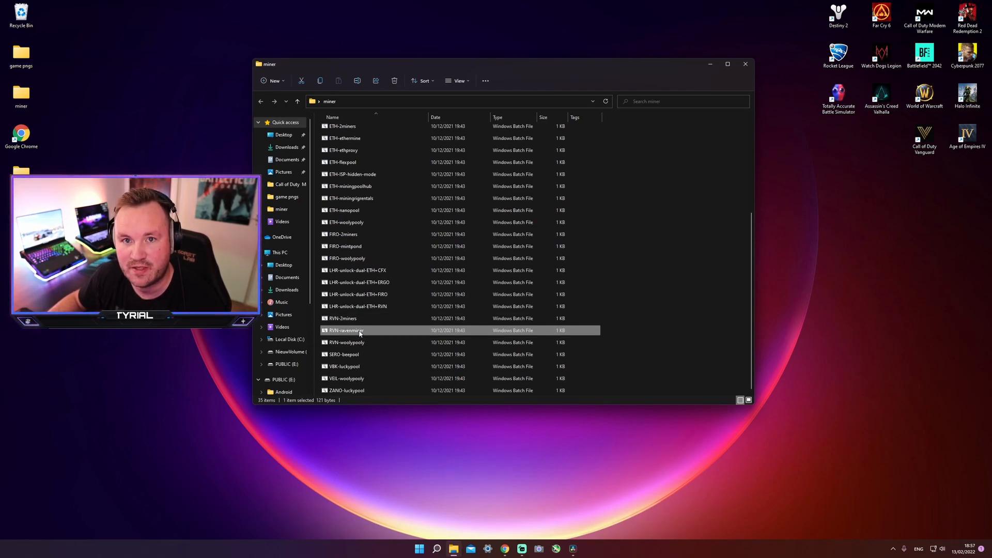
mouse_move(359, 331)
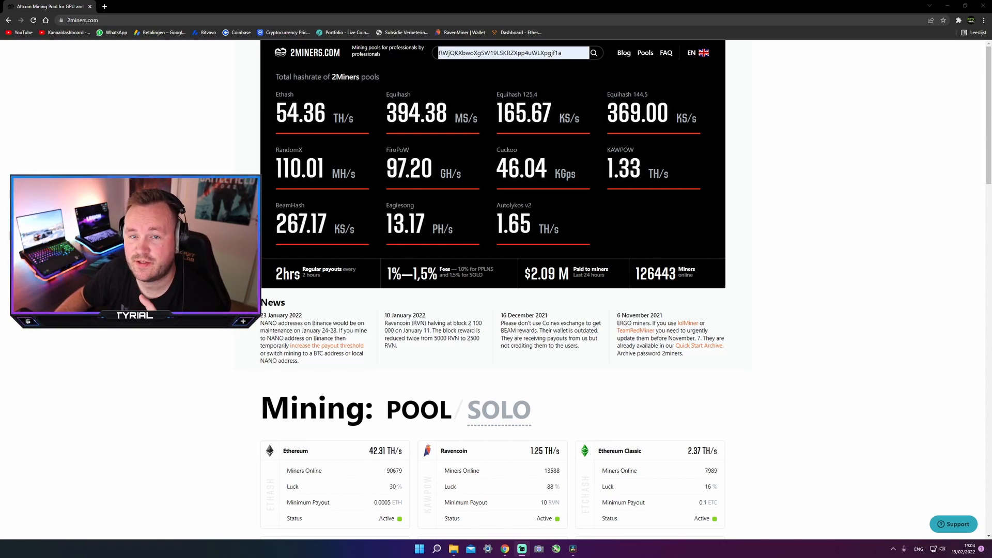
left_click(452, 548)
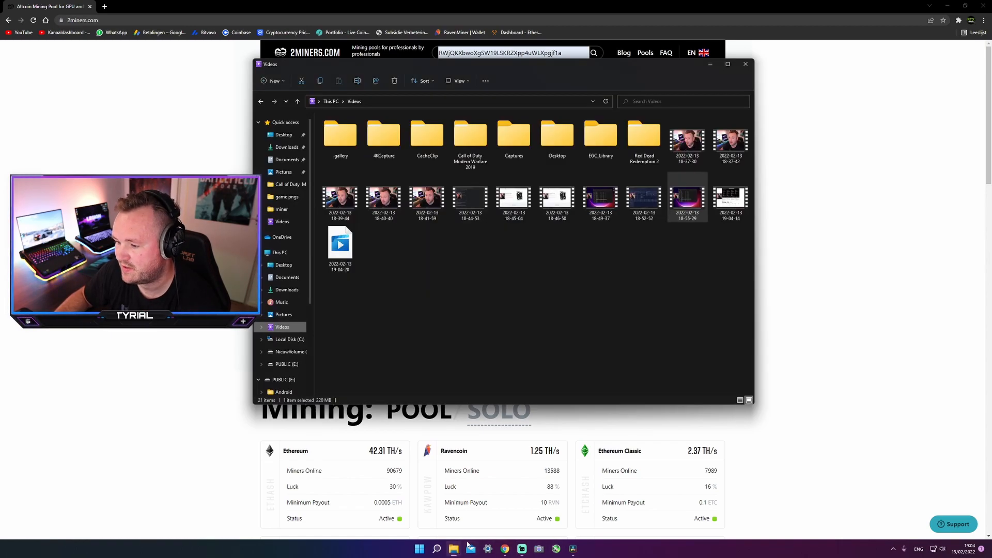
left_click(281, 209)
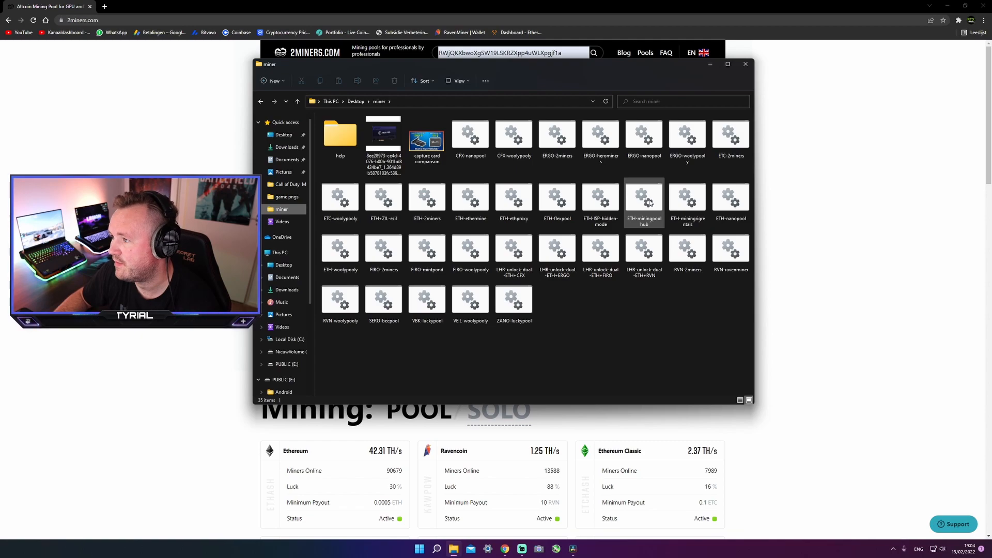
mouse_move(644, 200)
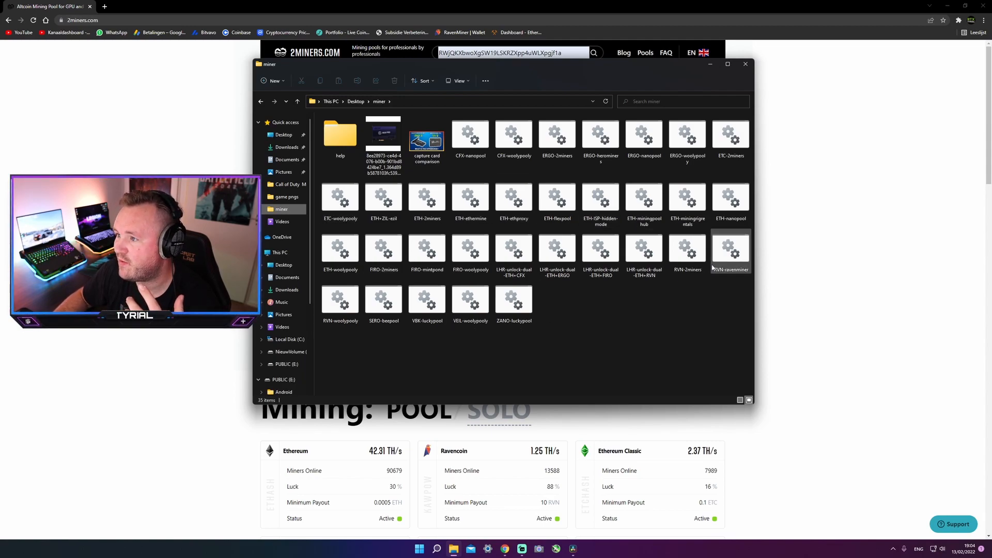
mouse_move(745, 64)
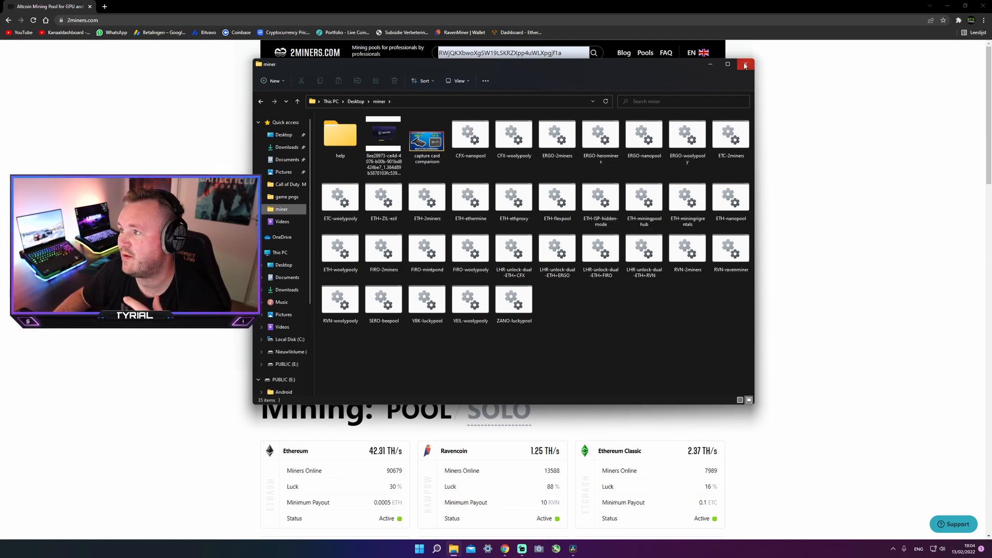
left_click(745, 64)
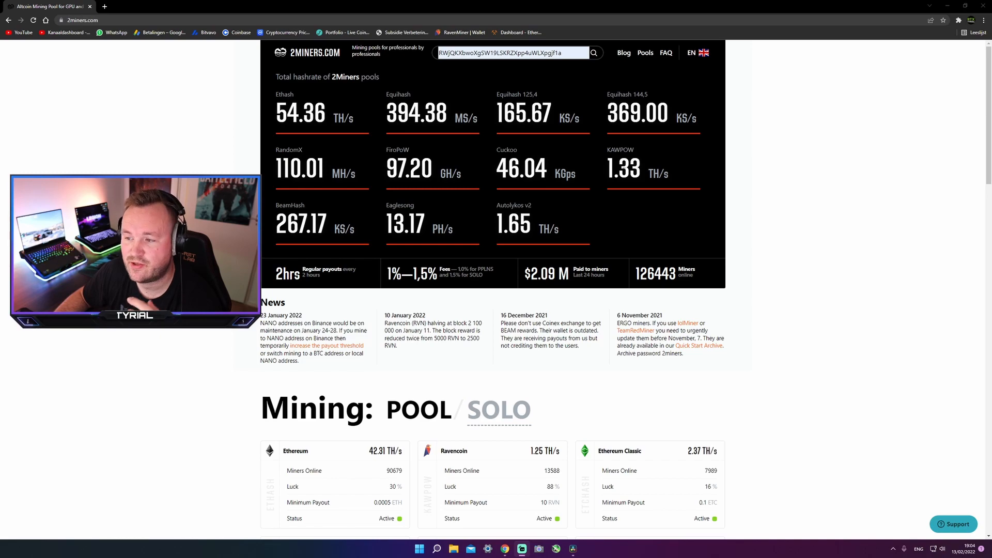